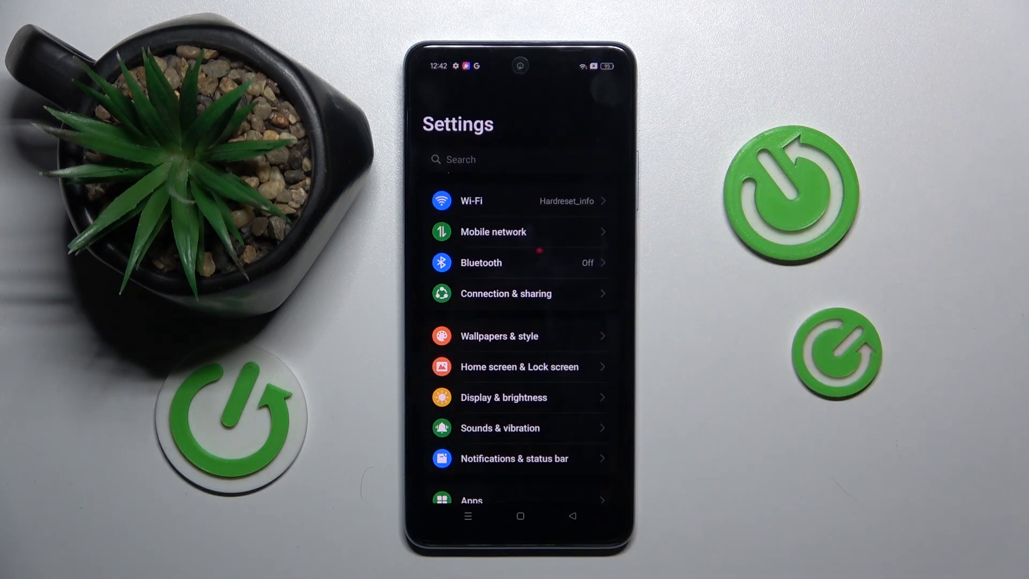
Step: Go to the Wi-Fi page in Settings to list saved and available networks
{"action": "scroll", "scroll_direction": "down", "scroll_amount": 3}
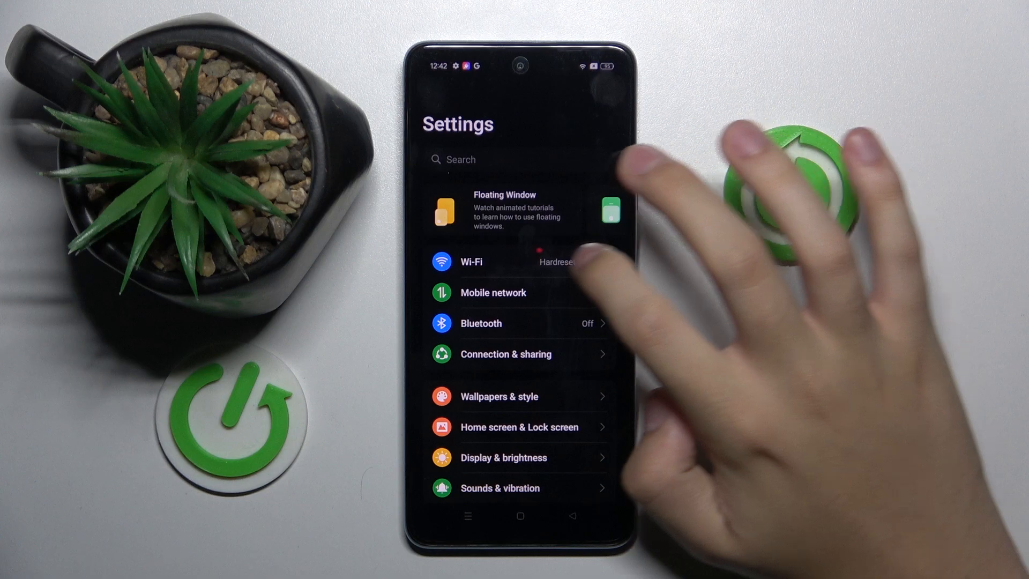
{"action": "left_click", "coordinate": [471, 261]}
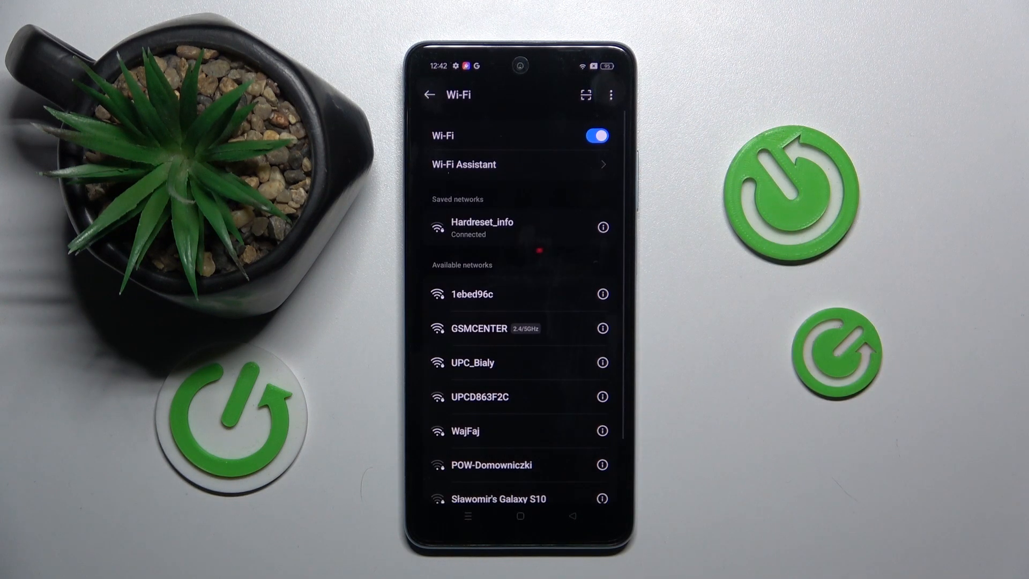
Step: Select the GSMCENTER network under Available networks to bring up its password prompt
{"action": "scroll", "scroll_direction": "up", "scroll_amount": 3}
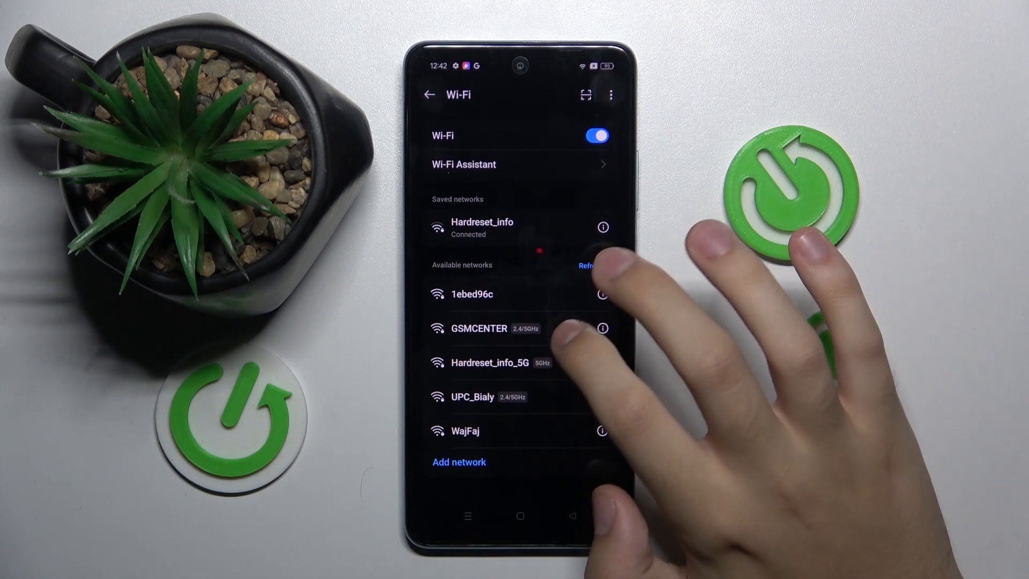
{"action": "left_click", "coordinate": [477, 327]}
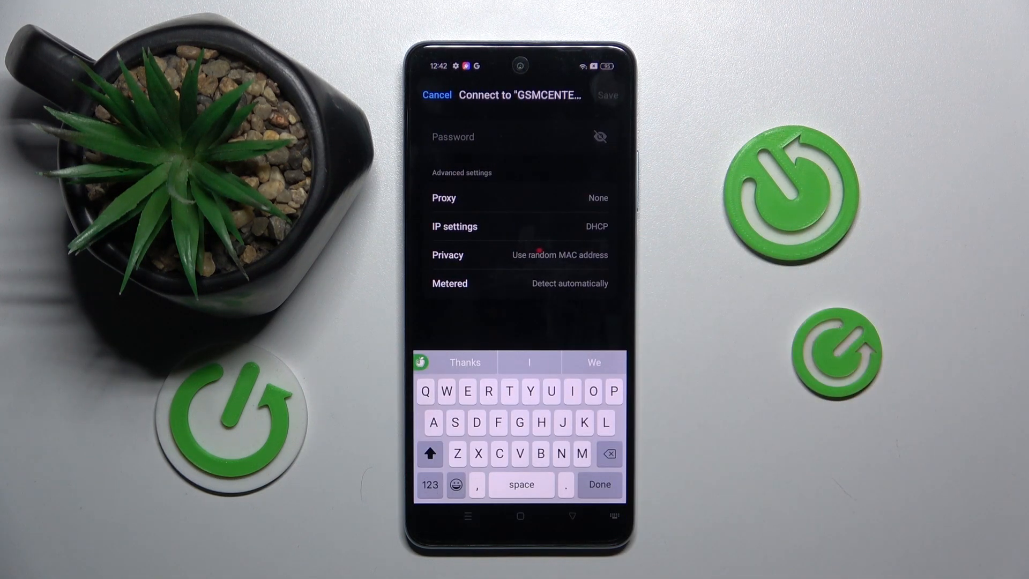
Step: Enter the first characters of the GSMCENTER password in the Password field
{"action": "left_click", "coordinate": [430, 484]}
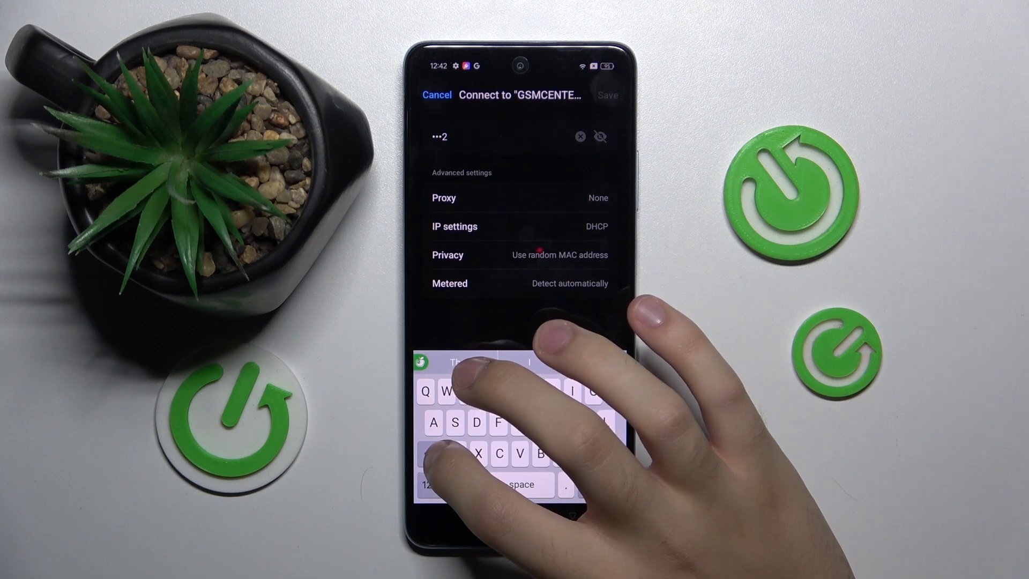
{"action": "type", "text": "s"}
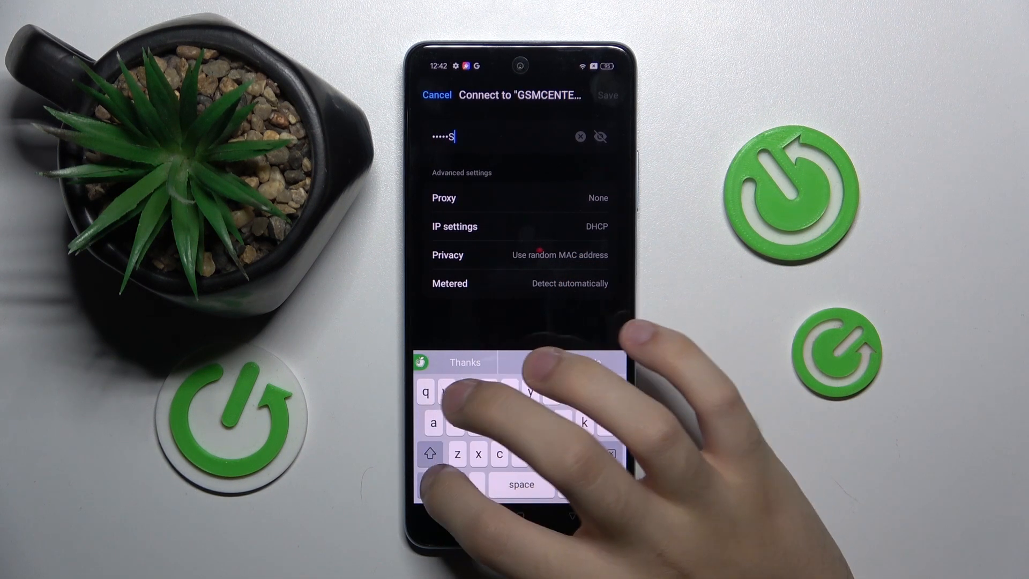